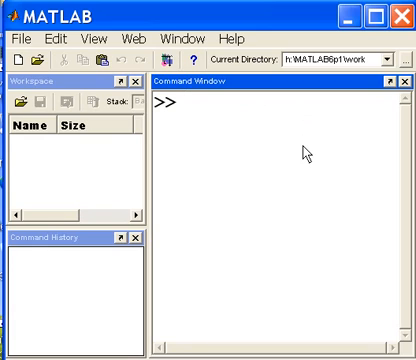
Step: Evaluate 95-5 at the prompt, returning ans = 90
type("95-5")
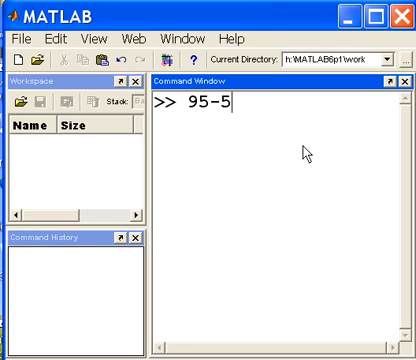
key("Return")
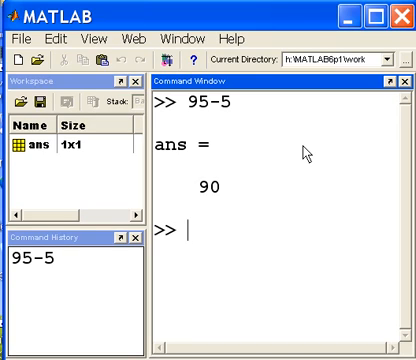
Step: Evaluate 63*67 to get ans = 4221, then begin the next entry with 85
type("63")
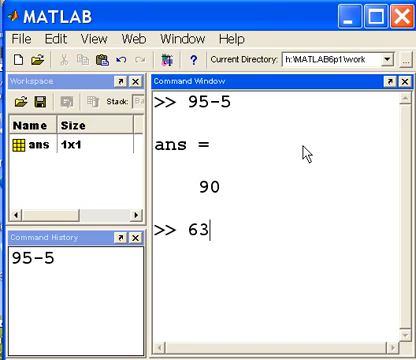
type("*6")
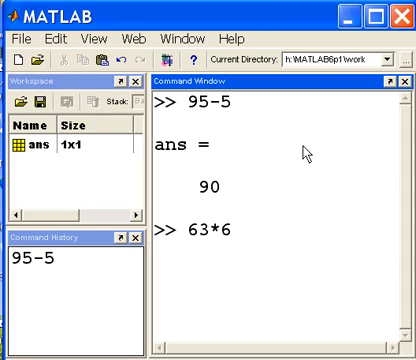
type("7")
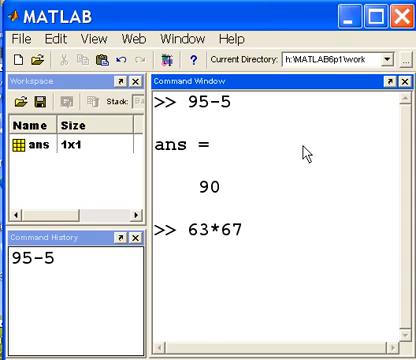
left_click(245, 232)
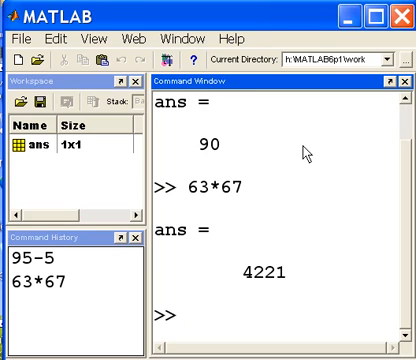
type("85")
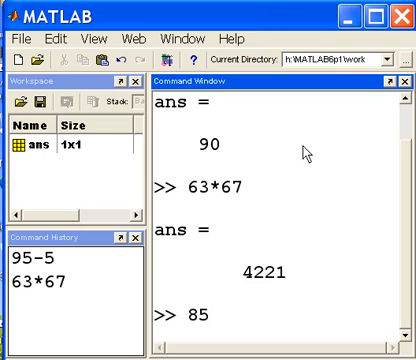
Step: Complete and run 85^2 giving 7225, then start the 5/3 entry
type("^")
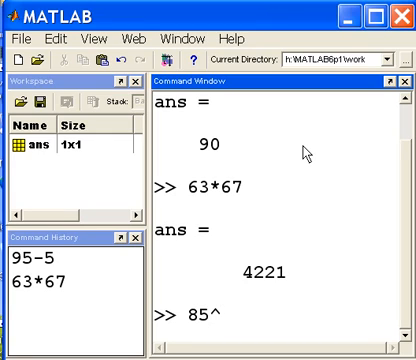
type("2")
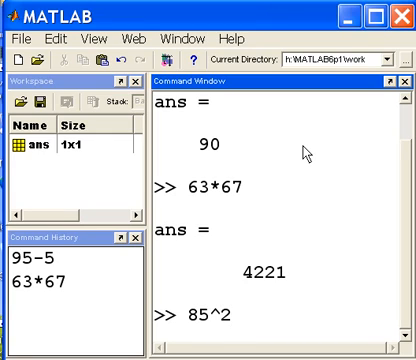
key("Return")
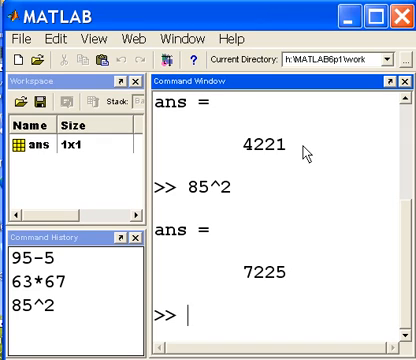
type("5/3")
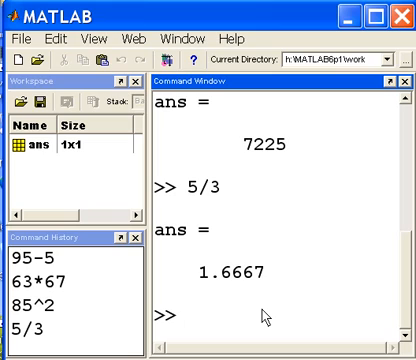
Step: Evaluate mod(5,3), returning the remainder ans = 2
type("m")
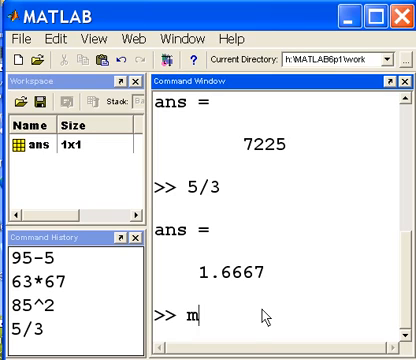
type("od(5")
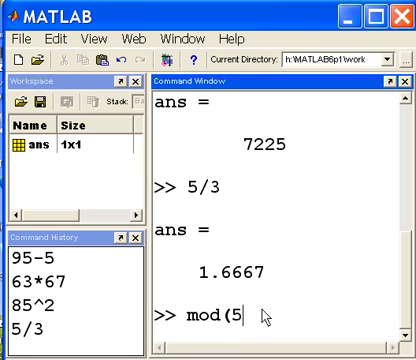
type(",3")
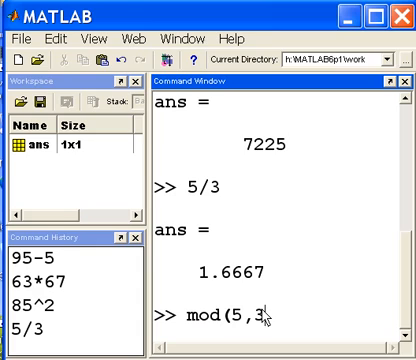
key("Return")
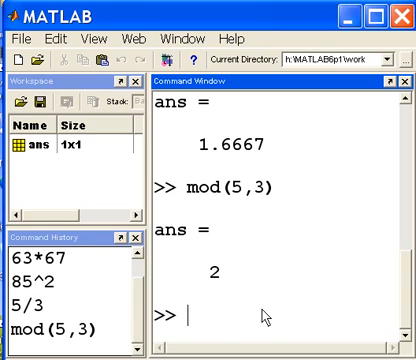
mouse_move(262, 317)
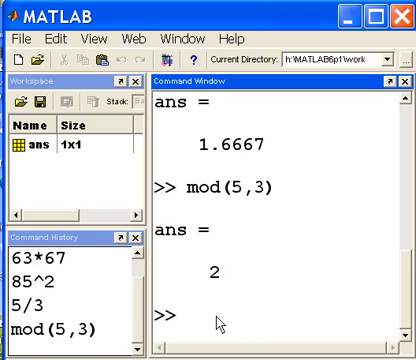
Step: Write the unrun sign-off 'George Boole, Bye' at the prompt
type("G")
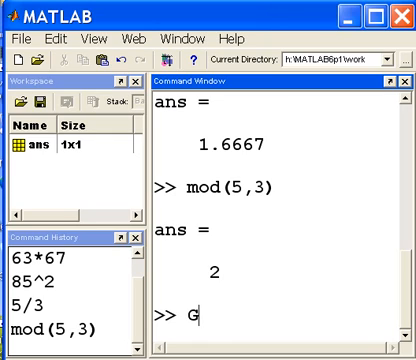
type("eorg")
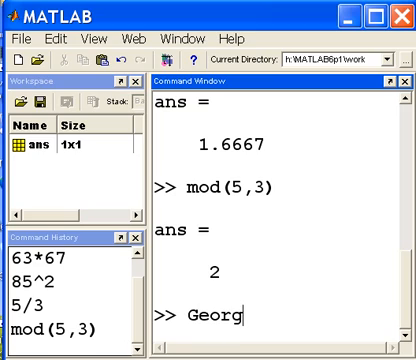
type("e Boole")
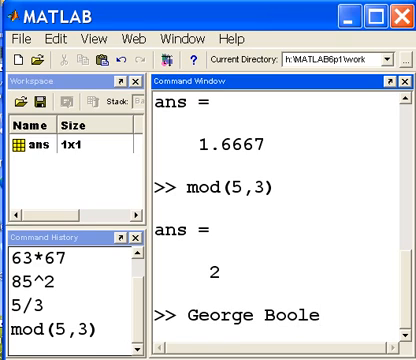
type(", Bye")
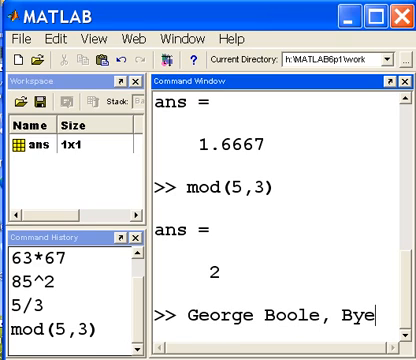